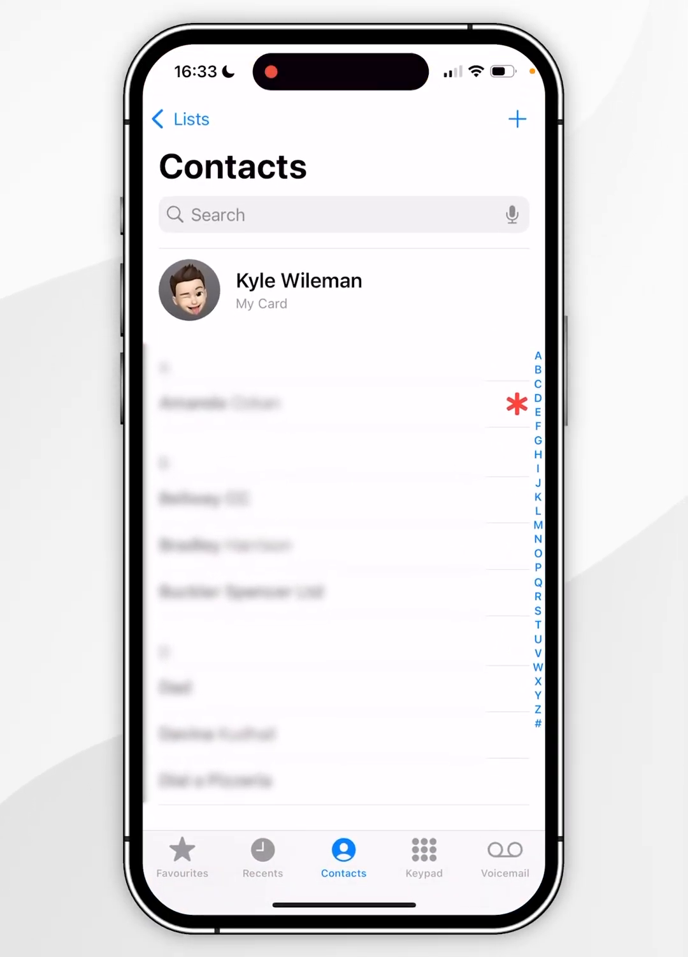
# Close the Contacts list and return to the iPhone home screen
pyautogui.click(186, 119)
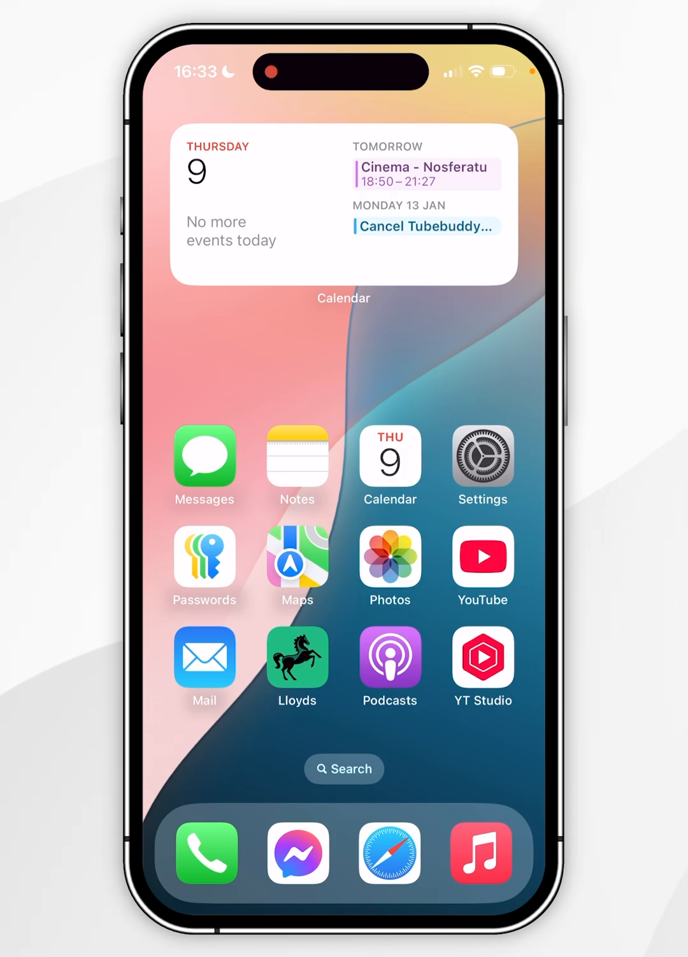
# Reach the Mail app's settings page through Settings and the Apps list
pyautogui.click(482, 458)
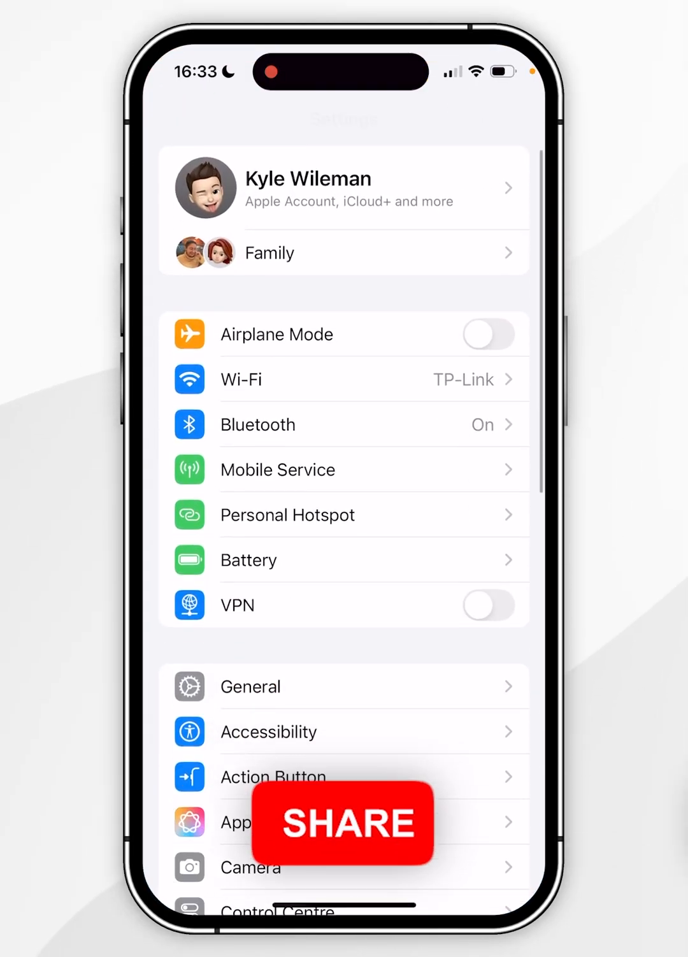
pyautogui.scroll(-3)
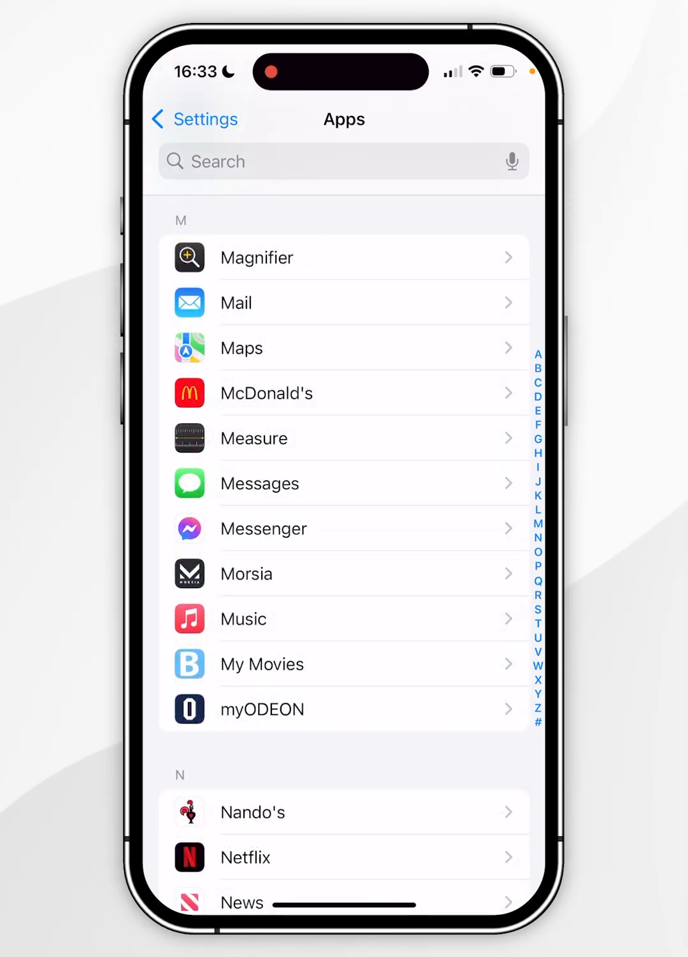
pyautogui.click(344, 302)
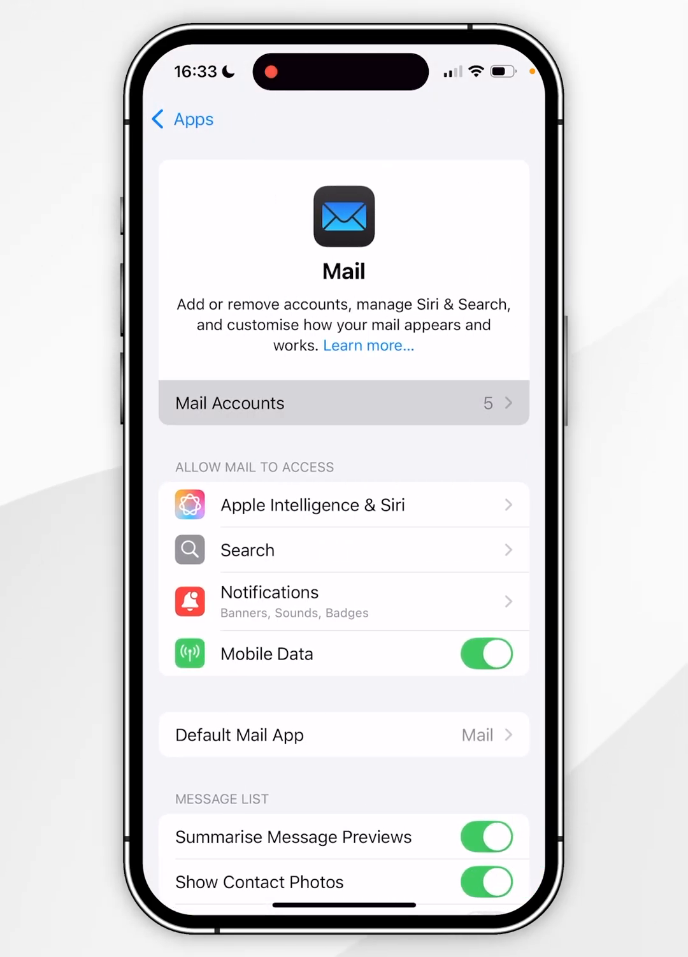
# Open Mail Accounts and select the Gmail account
pyautogui.click(343, 402)
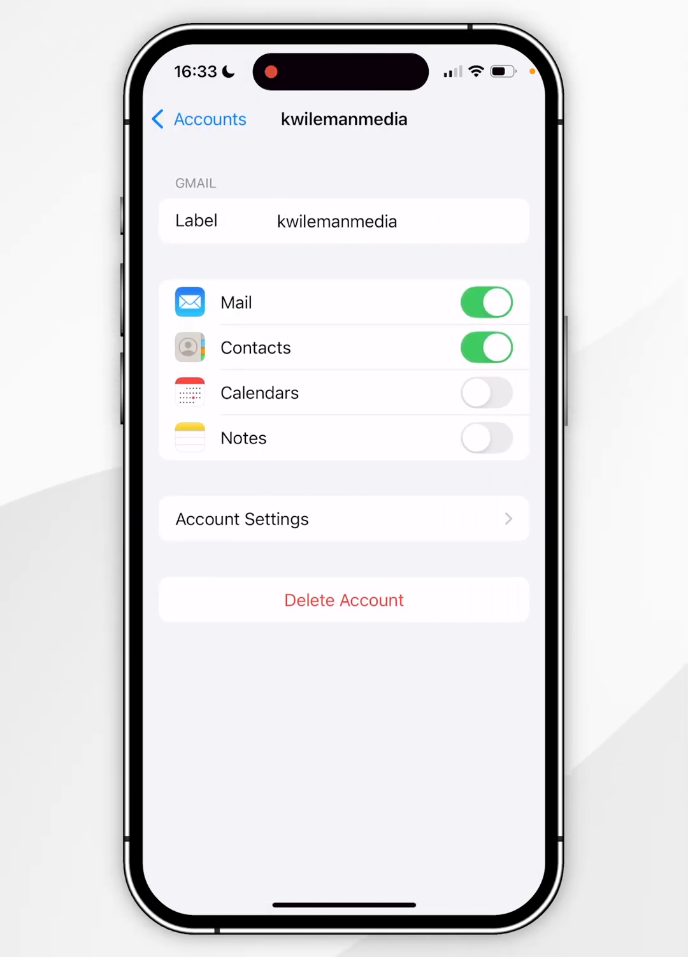
# Turn off Gmail Contacts syncing, delete its contacts from the iPhone, and go home
pyautogui.click(486, 347)
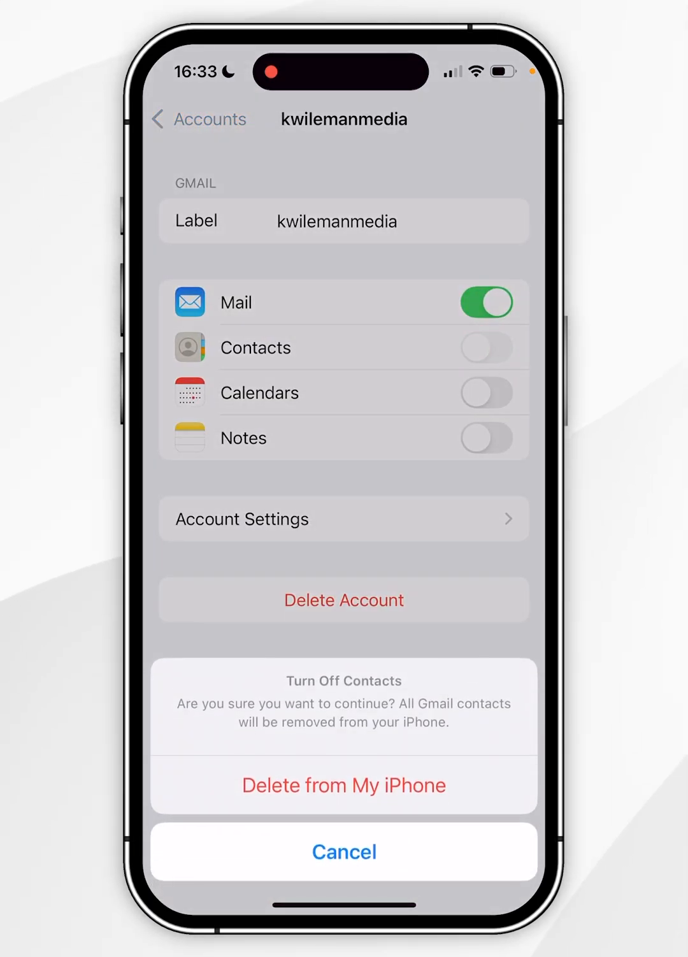
pyautogui.click(343, 784)
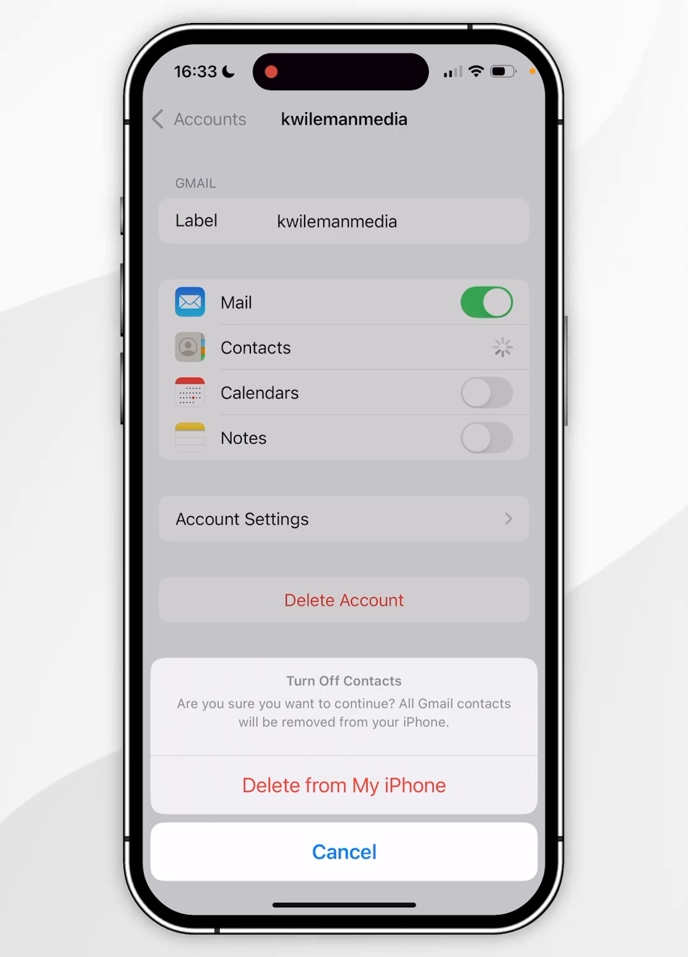
pyautogui.click(343, 851)
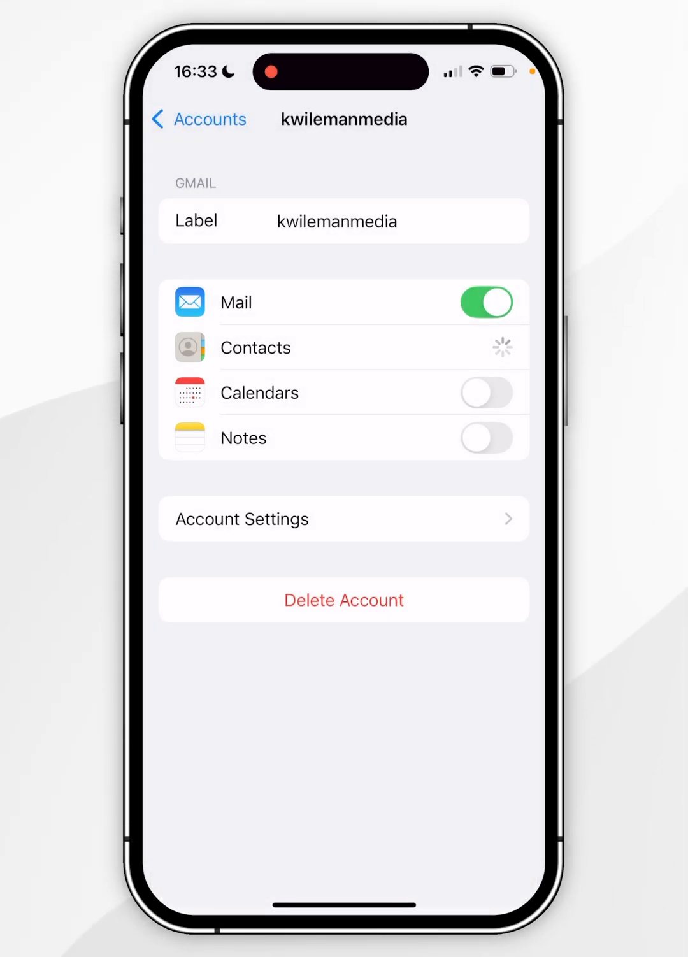
pyautogui.click(486, 347)
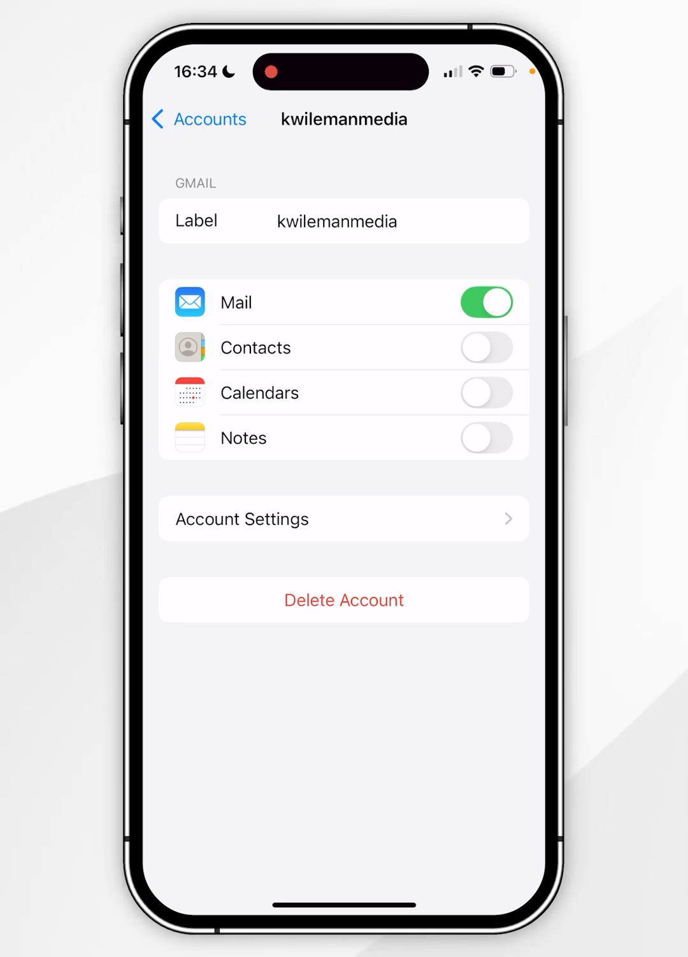
pyautogui.click(198, 119)
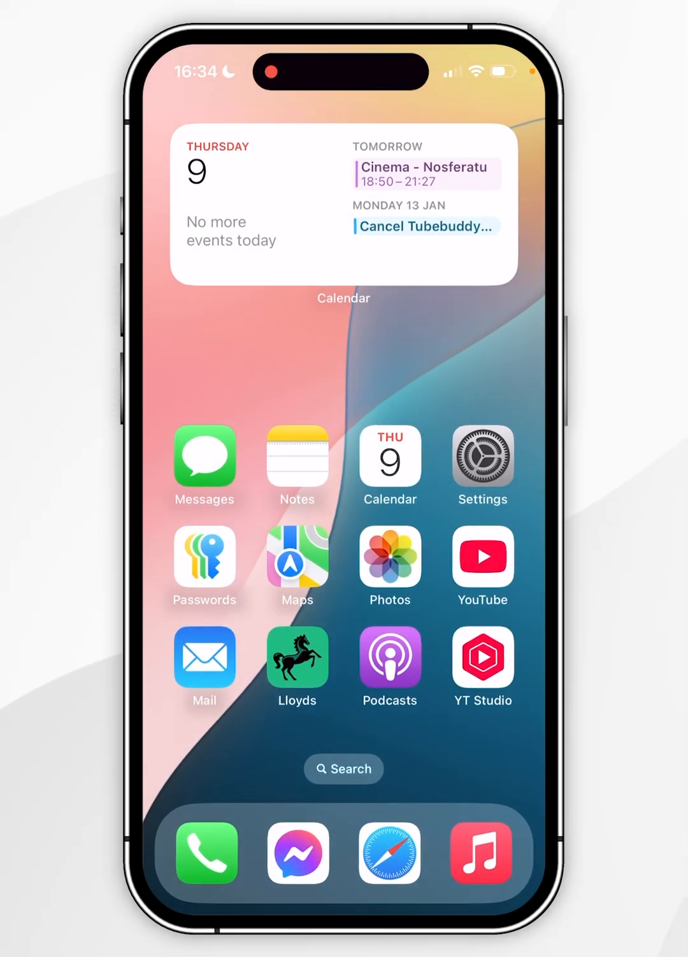
# Open Contacts and view Lists, now showing only iCloud with 30 contacts
pyautogui.click(205, 852)
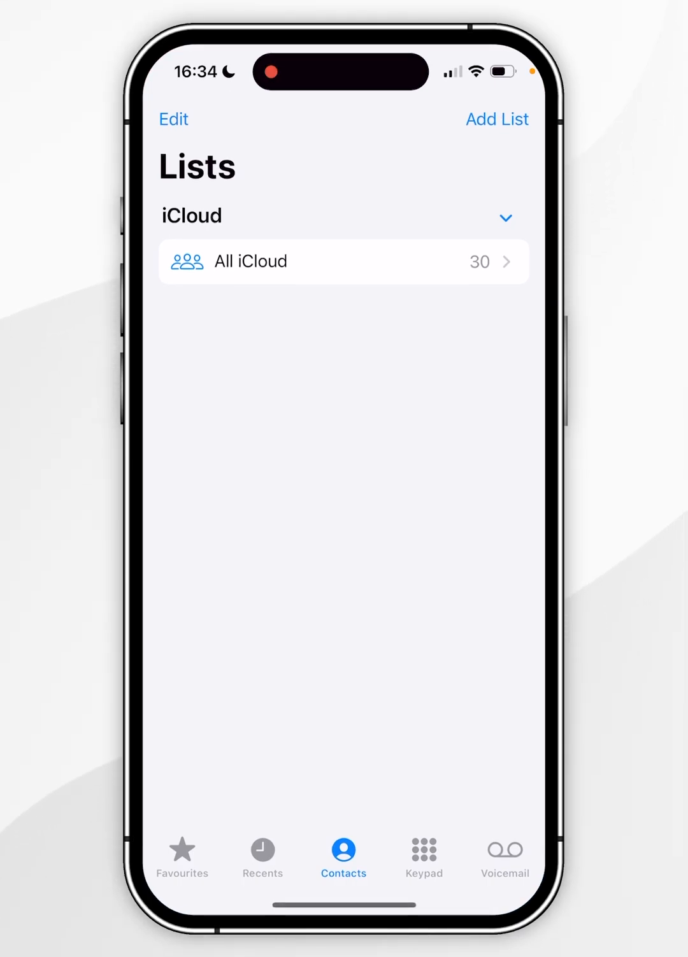